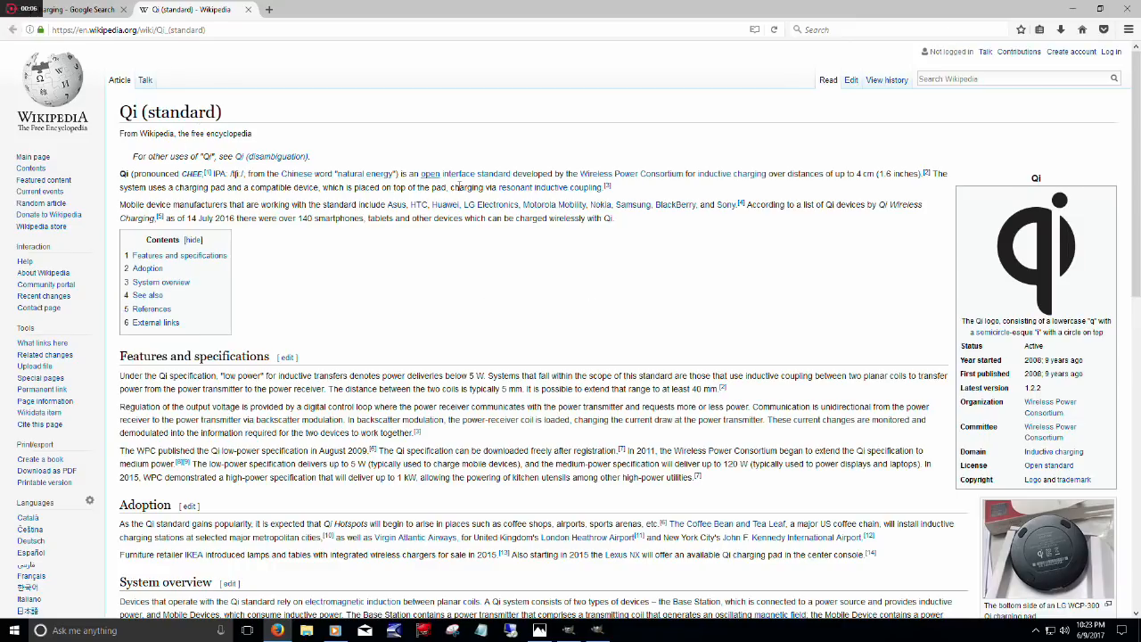
pyautogui.scroll(-3)
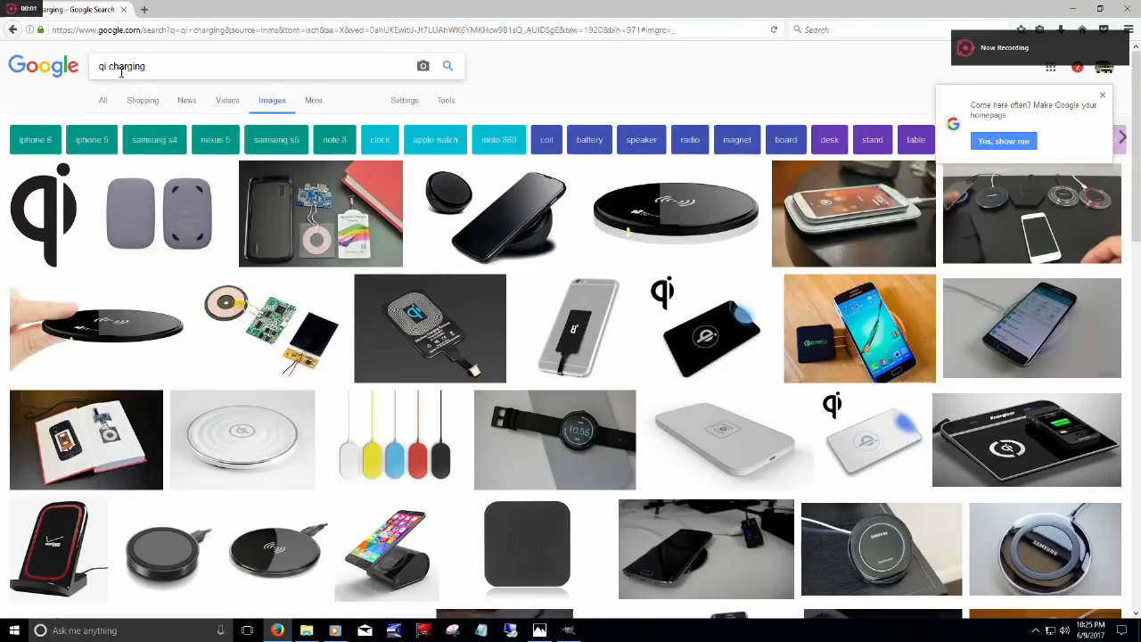
pyautogui.scroll(-3)
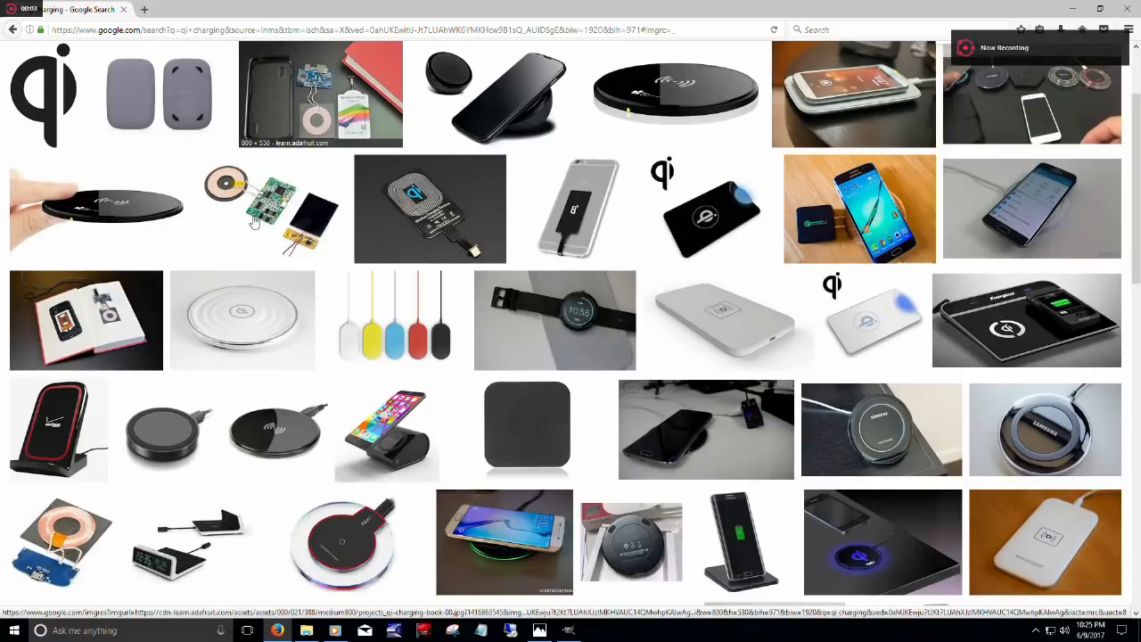
pyautogui.scroll(-3)
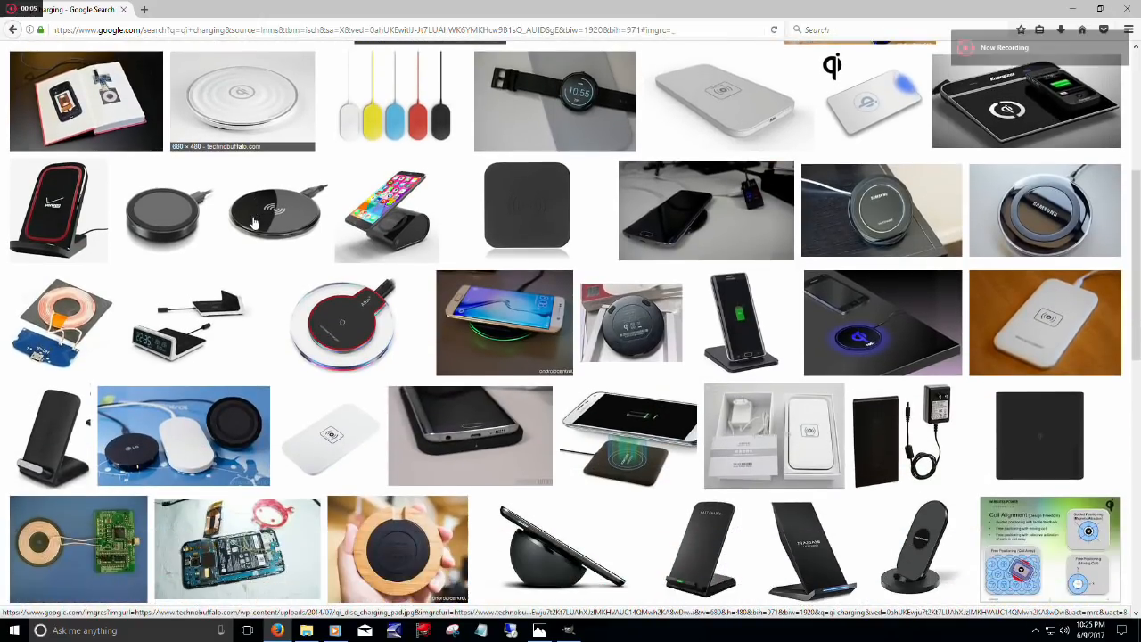
pyautogui.scroll(-3)
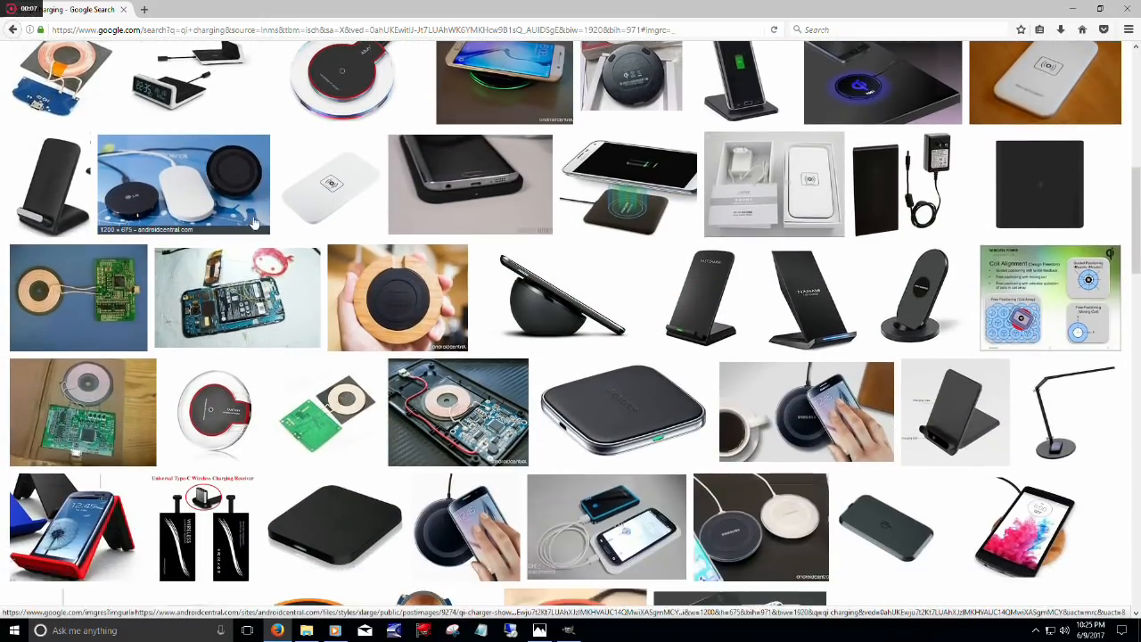
pyautogui.scroll(-3)
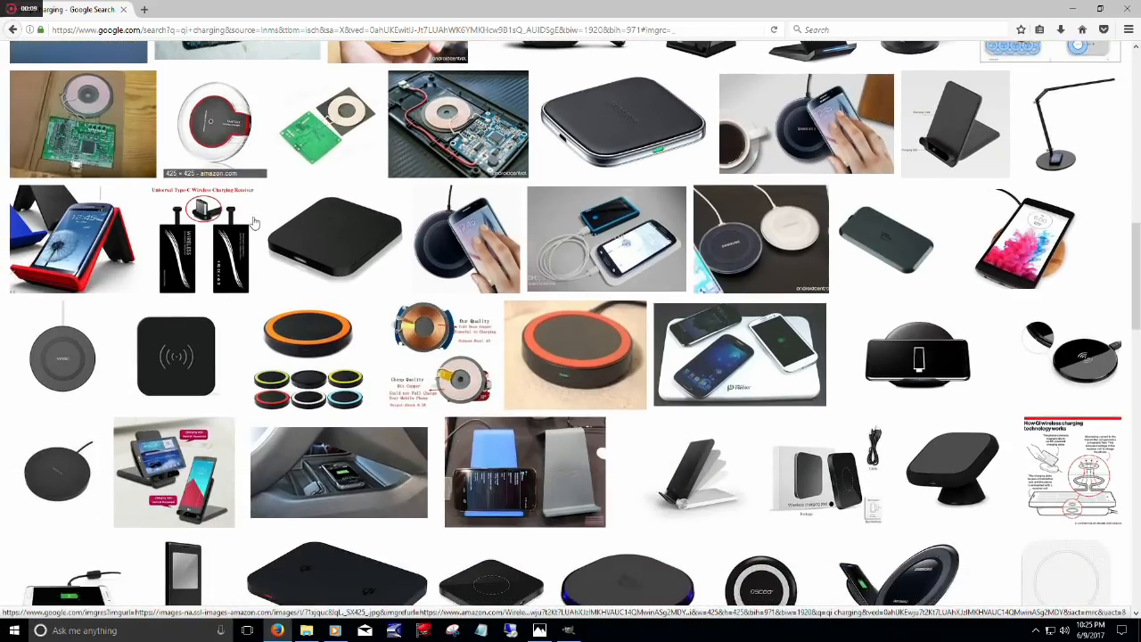
pyautogui.scroll(-3)
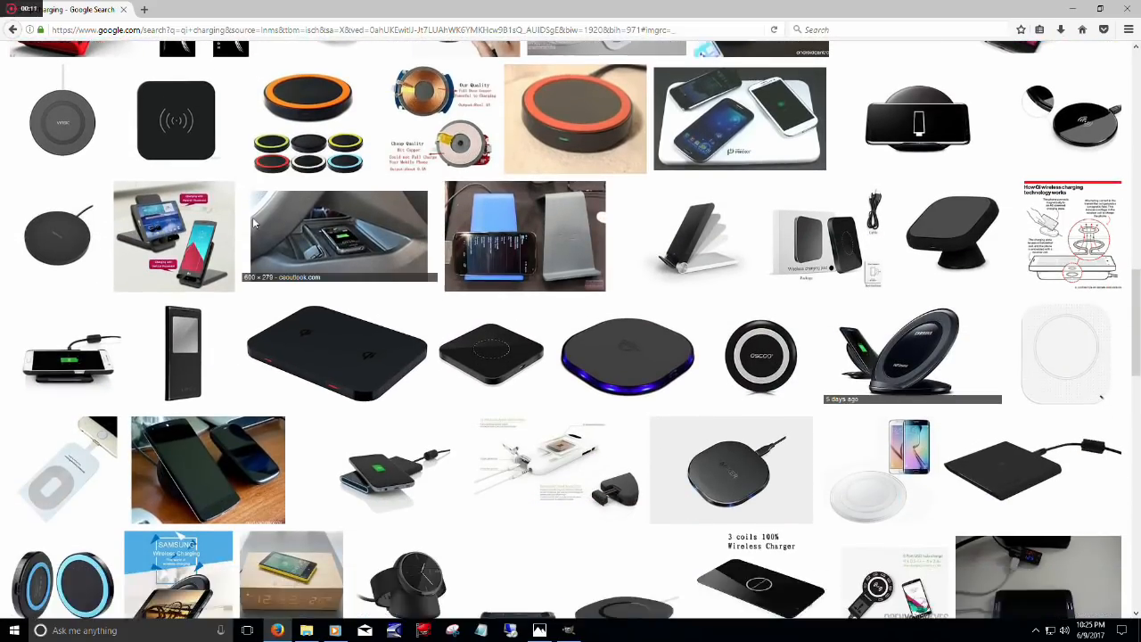